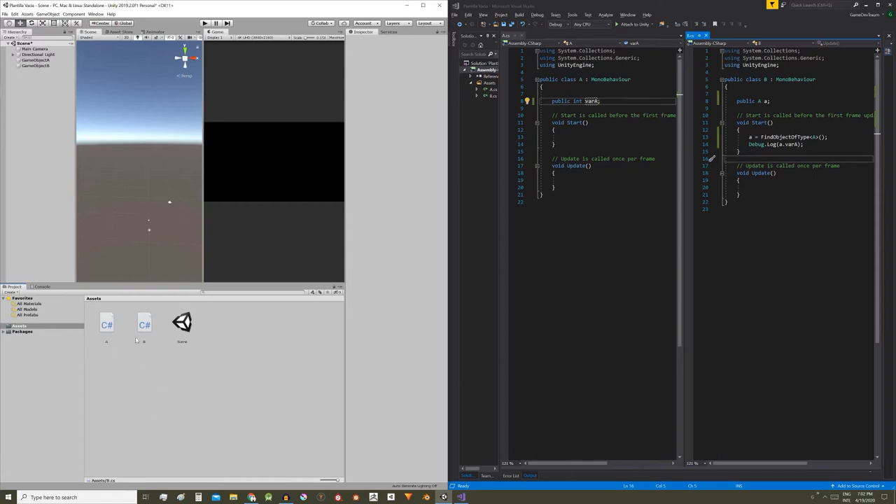
Step: Inspect script B, then GameObjectA's A component and GameObjectB's unassigned A field
{"action": "left_click", "coordinate": [106, 323]}
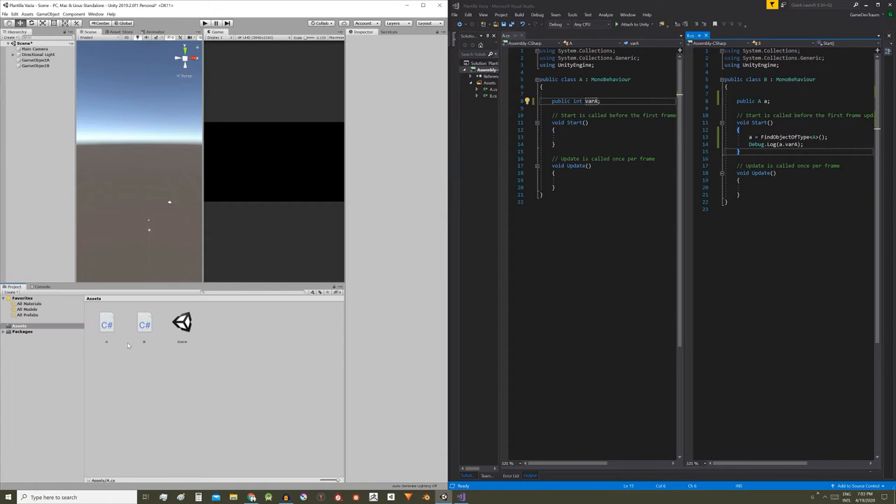
{"action": "left_click", "coordinate": [144, 323]}
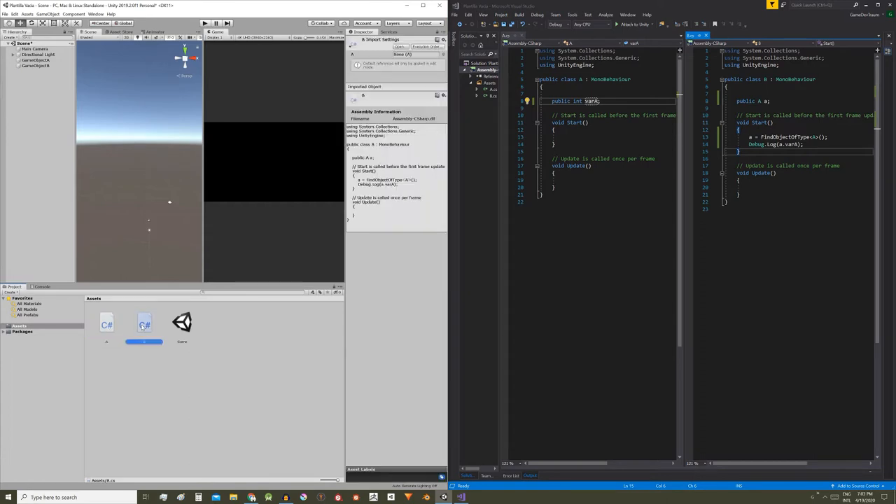
{"action": "left_click", "coordinate": [35, 60]}
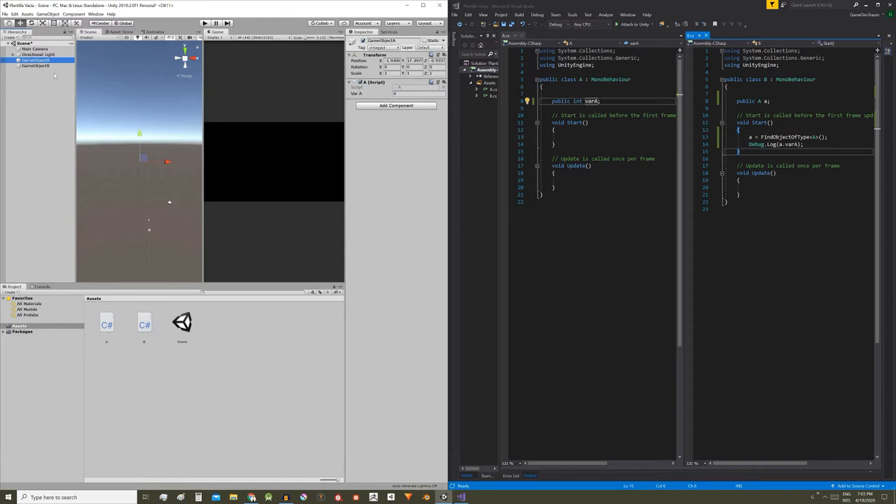
{"action": "left_click", "coordinate": [36, 66]}
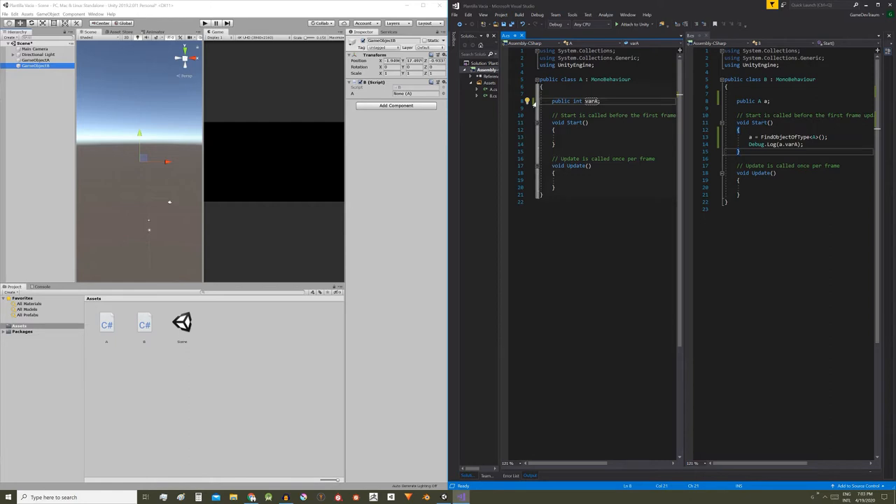
{"action": "left_click", "coordinate": [555, 101]}
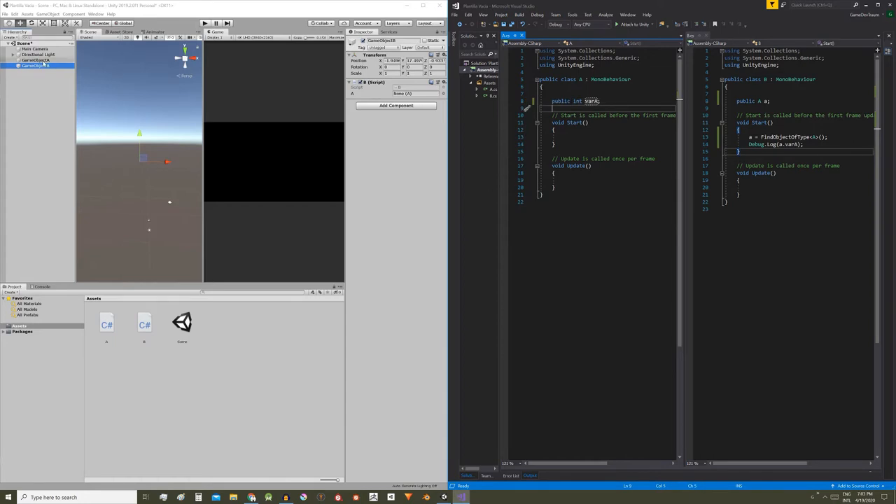
Step: Select GameObjectA and check that its Var A field holds 6
{"action": "left_click", "coordinate": [35, 66]}
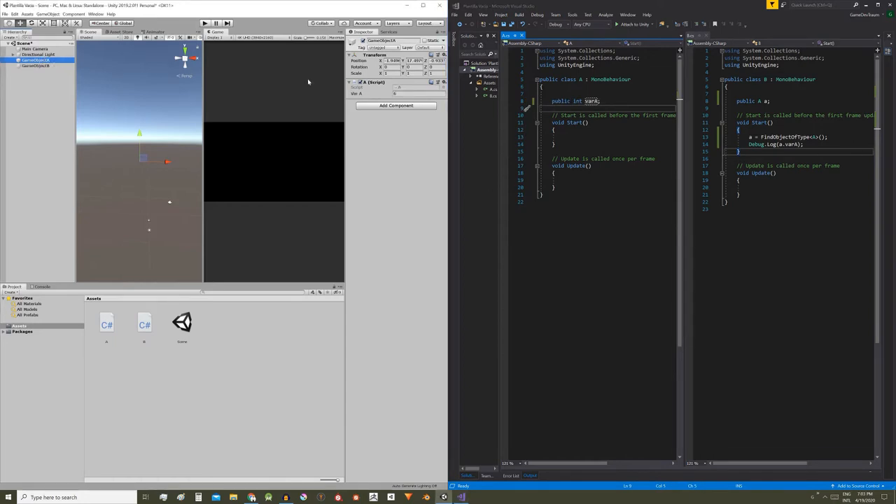
{"action": "left_click", "coordinate": [416, 93]}
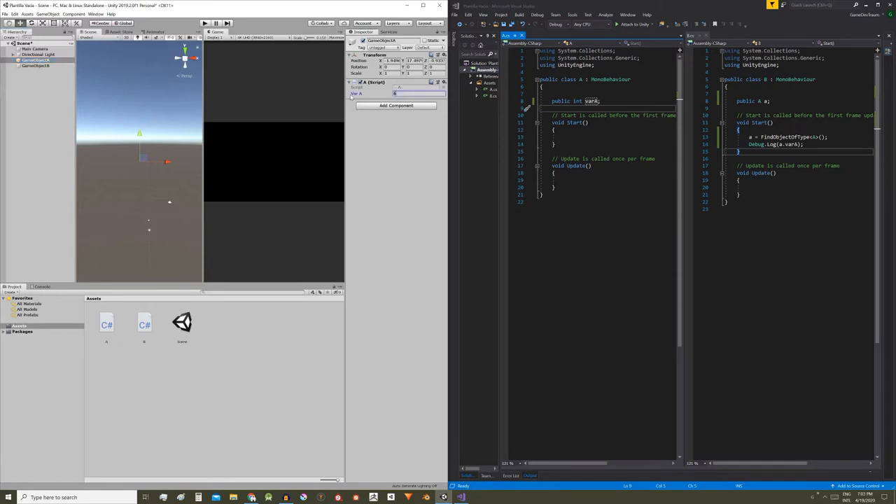
{"action": "mouse_move", "coordinate": [393, 139]}
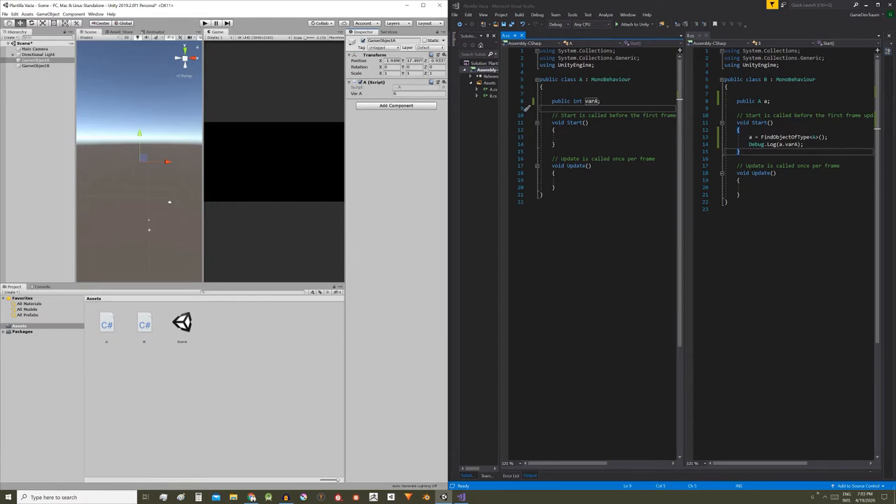
{"action": "left_click", "coordinate": [770, 101]}
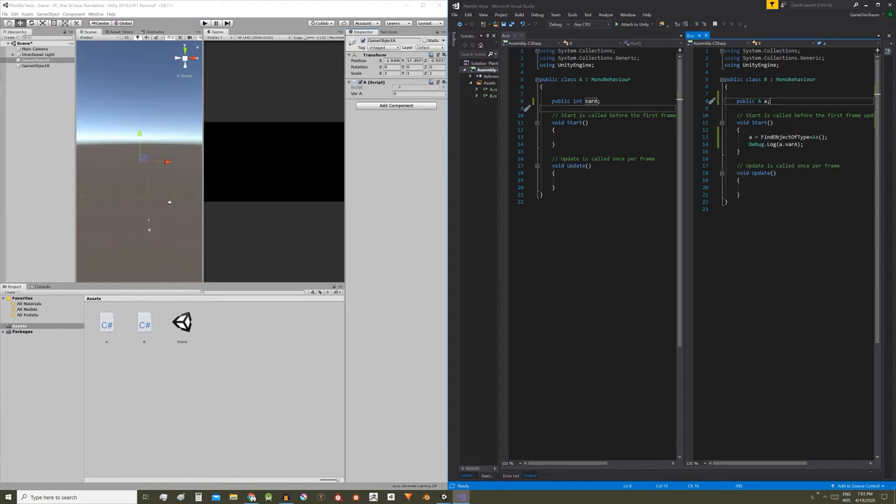
Step: Comment out 'a = FindObjectOfType<A>();' in B.cs, keeping 'public A a;'
{"action": "double_click", "coordinate": [744, 100]}
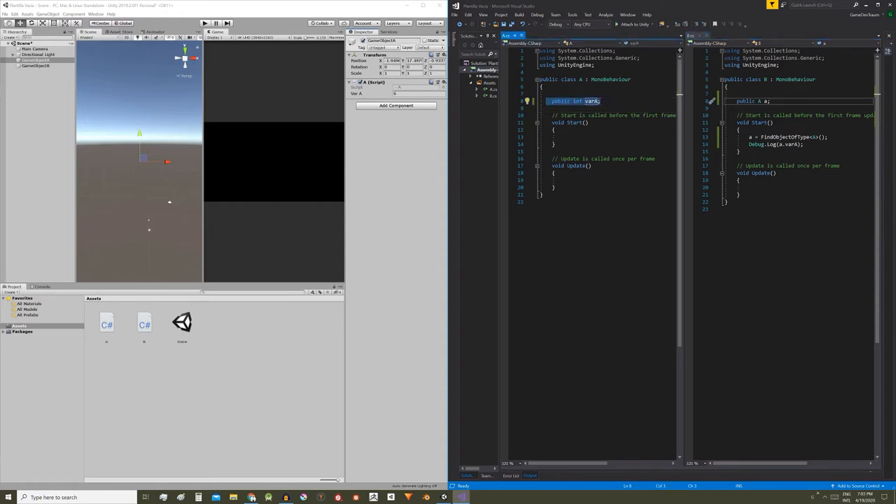
{"action": "left_click", "coordinate": [766, 101]}
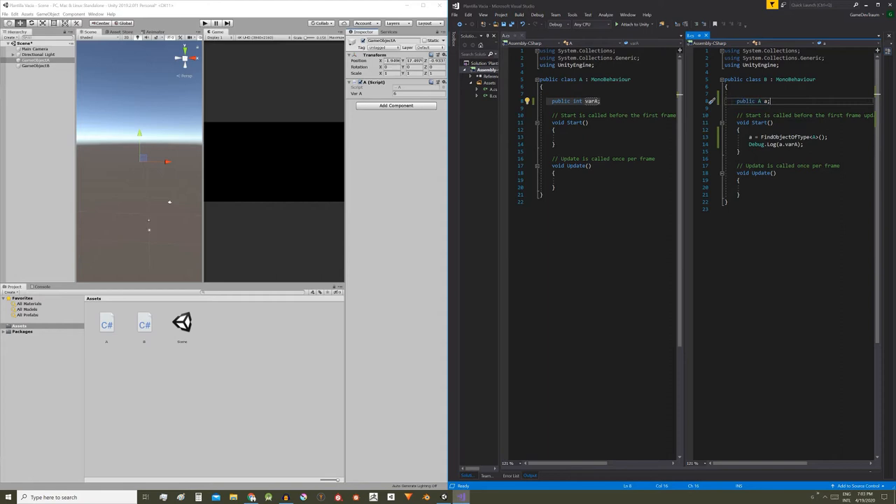
{"action": "mouse_move", "coordinate": [770, 119]}
{"action": "type", "text": "//"}
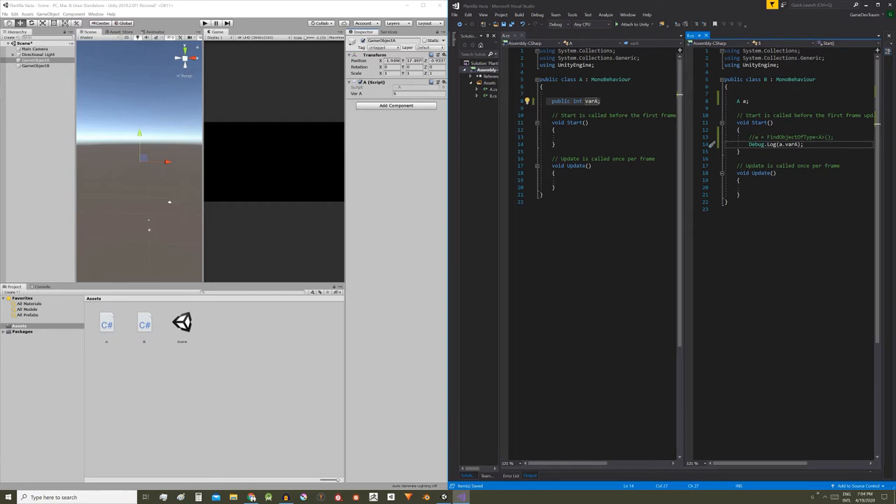
{"action": "left_click", "coordinate": [742, 100]}
{"action": "type", "text": "public "}
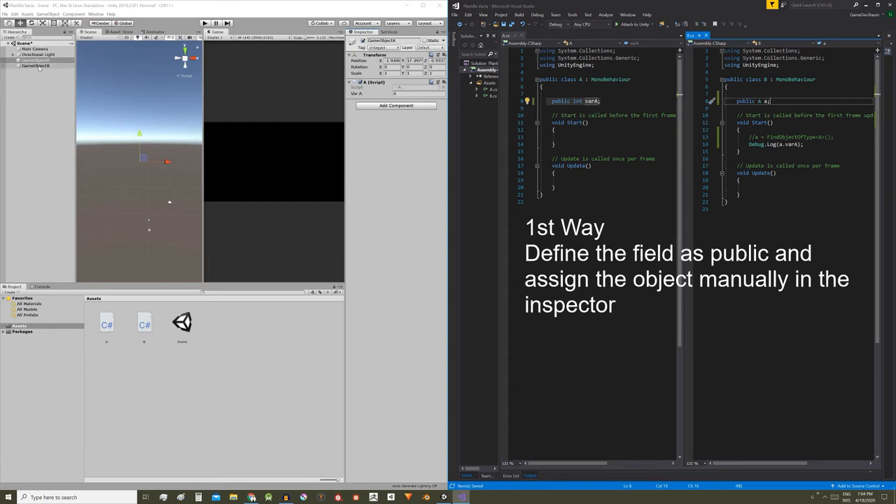
Step: Drag GameObjectA into the A field of GameObjectB's B (Script) component
{"action": "left_click", "coordinate": [34, 66]}
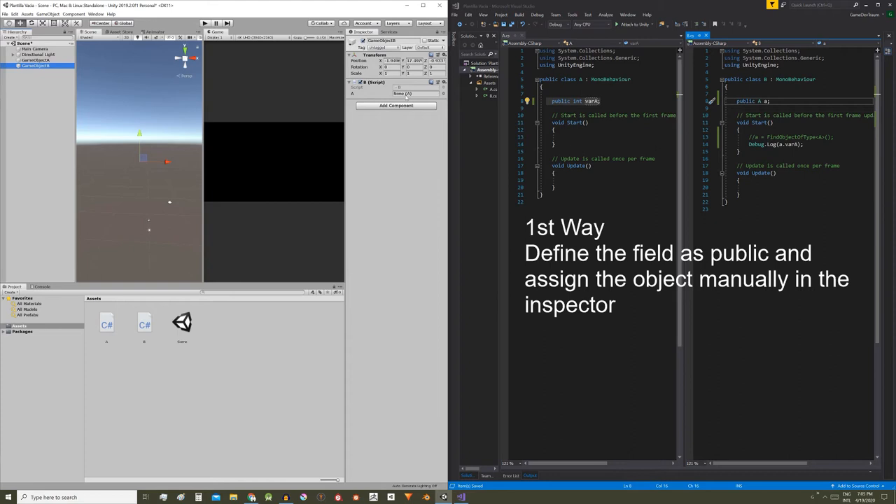
{"action": "left_click", "coordinate": [35, 60]}
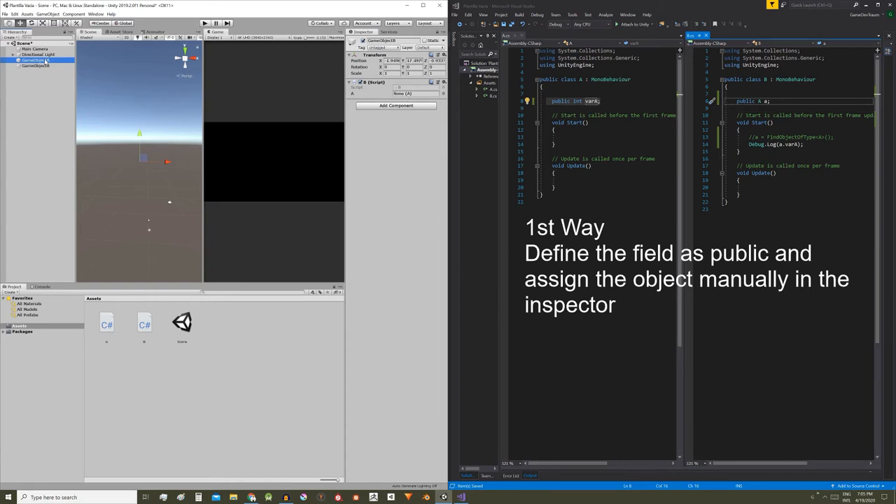
{"action": "left_click", "coordinate": [35, 65]}
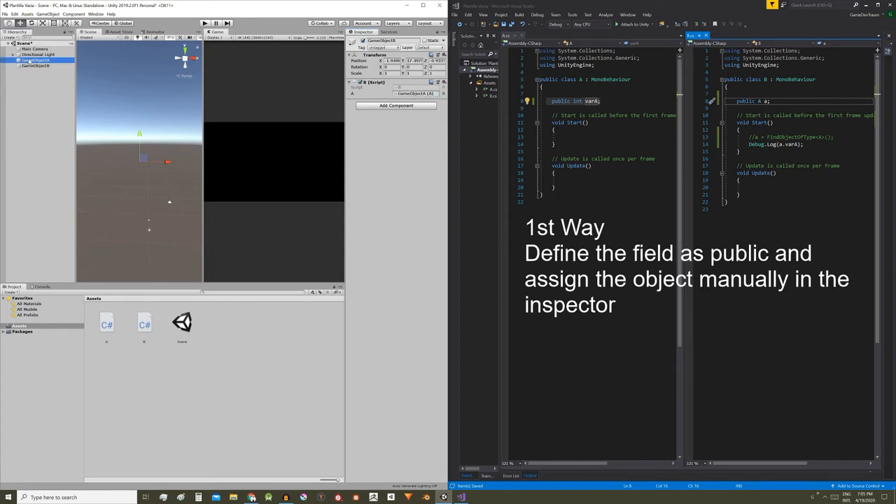
{"action": "left_click", "coordinate": [35, 60]}
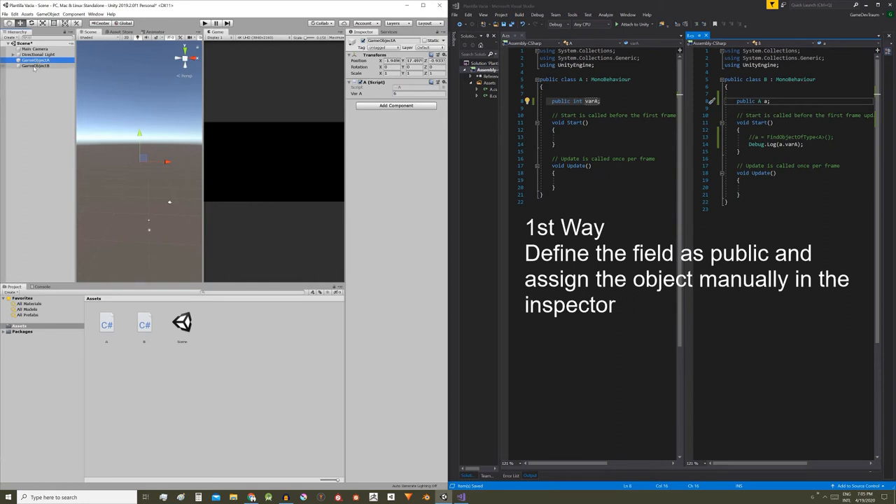
{"action": "left_click", "coordinate": [35, 66]}
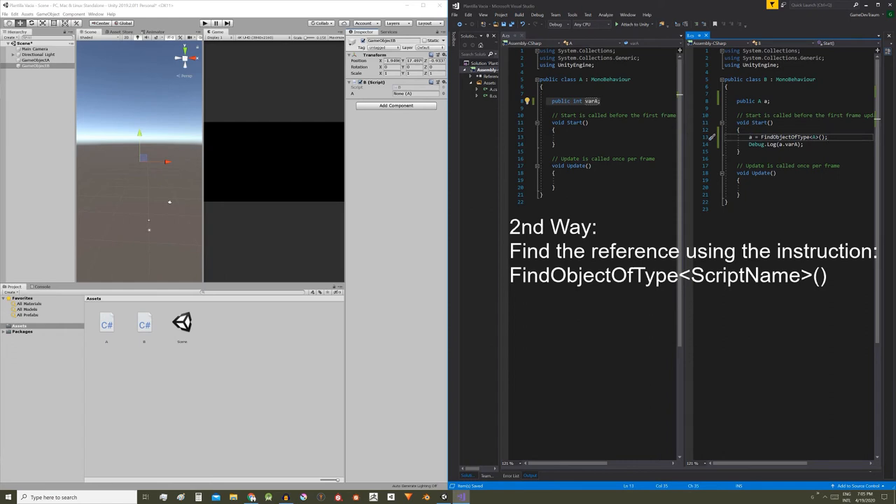
Step: Review Main Camera, Directional Light, GameObjectA and GameObjectB after restoring the FindObjectOfType line
{"action": "left_click", "coordinate": [33, 48]}
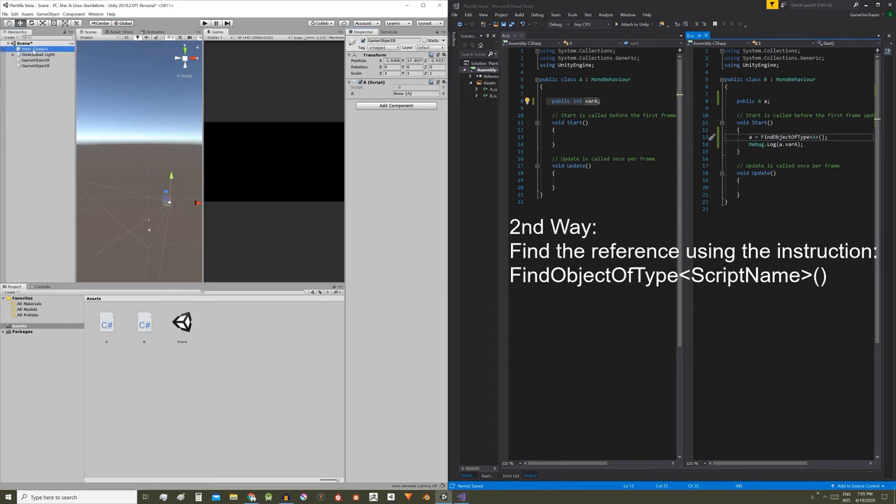
{"action": "left_click", "coordinate": [35, 54]}
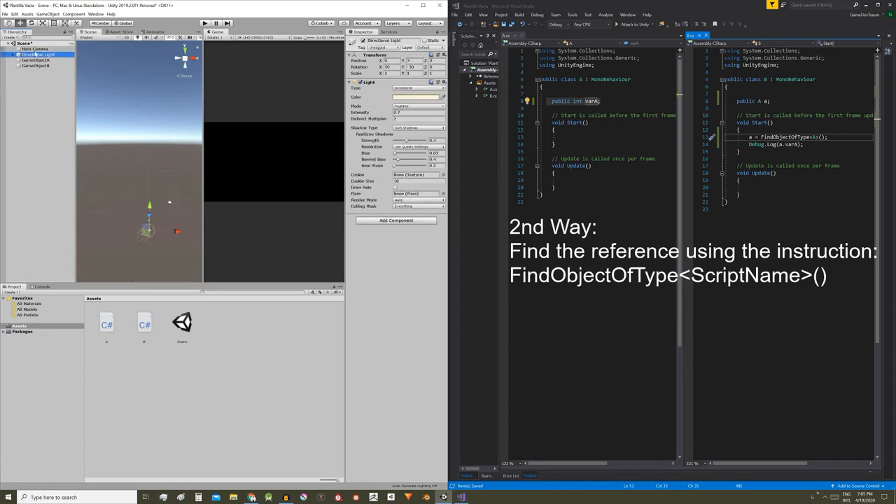
{"action": "left_click", "coordinate": [35, 60]}
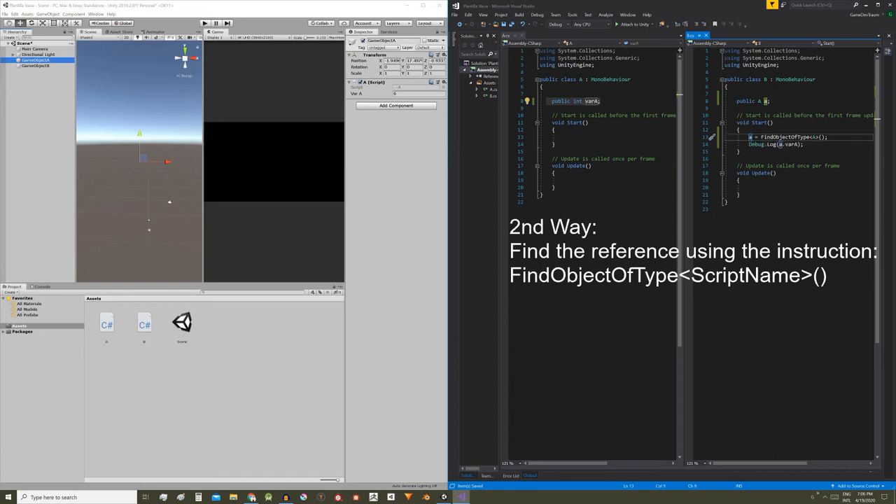
{"action": "left_click", "coordinate": [35, 66]}
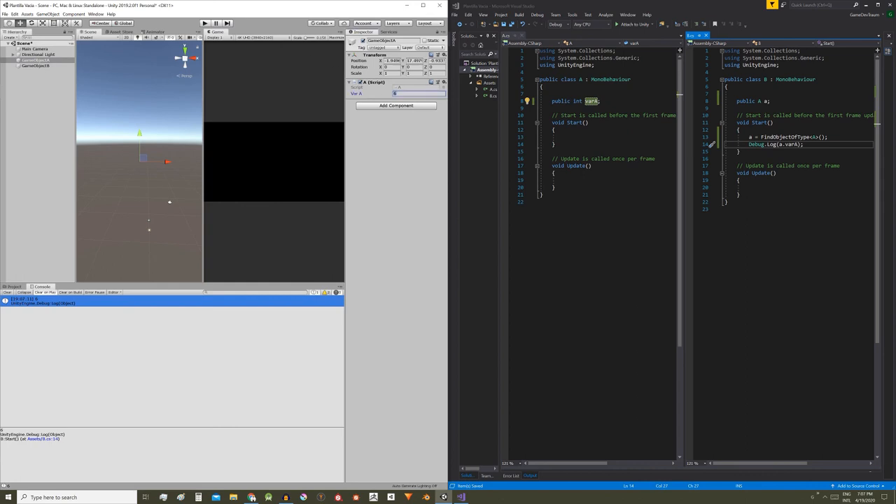
Step: Play the scene with Var A at 10, check the Console logs 10, then stop
{"action": "left_click", "coordinate": [205, 23]}
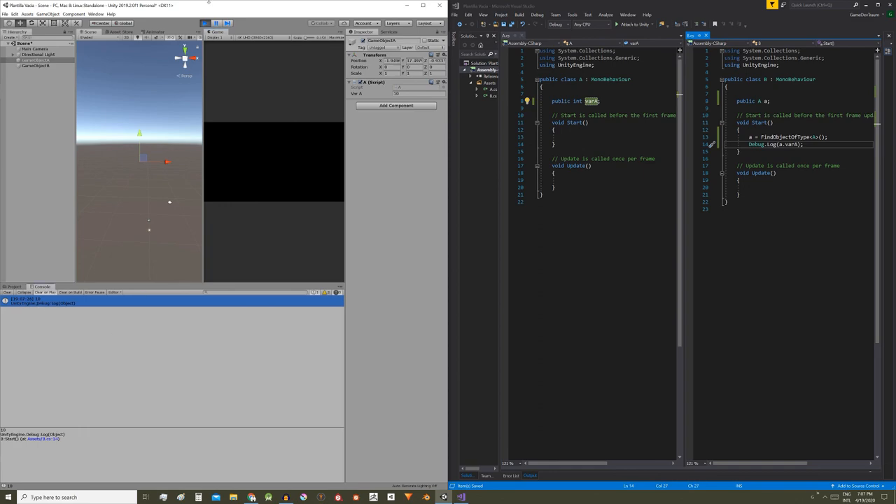
{"action": "left_click", "coordinate": [205, 23]}
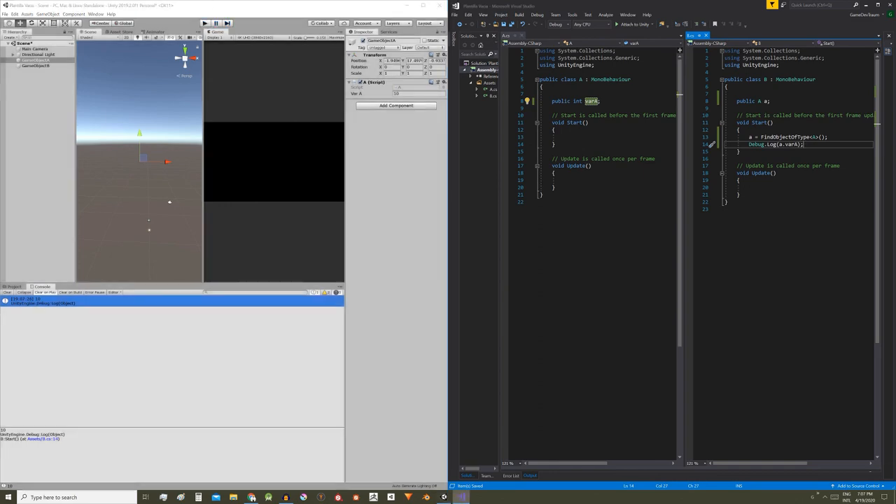